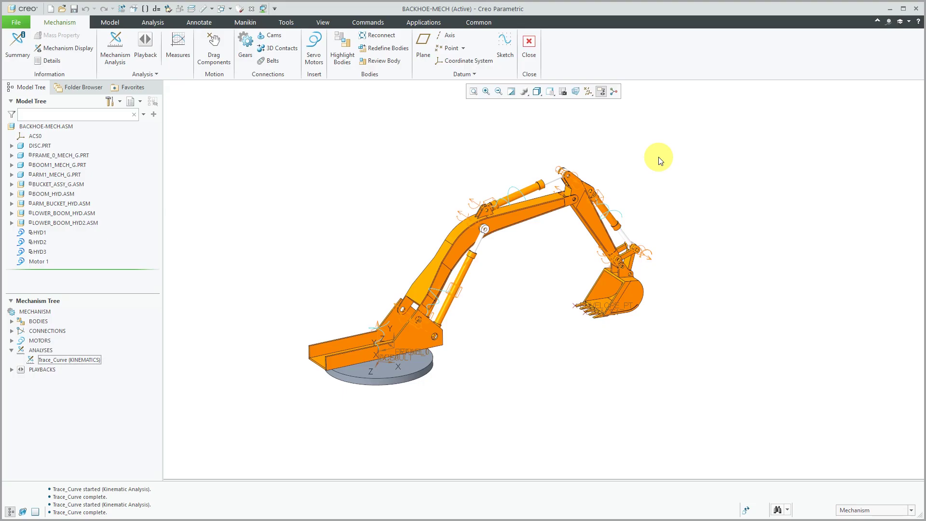
Step: Graph all distance measures over time for the Trace_Curve kinematic result set
click(69, 359)
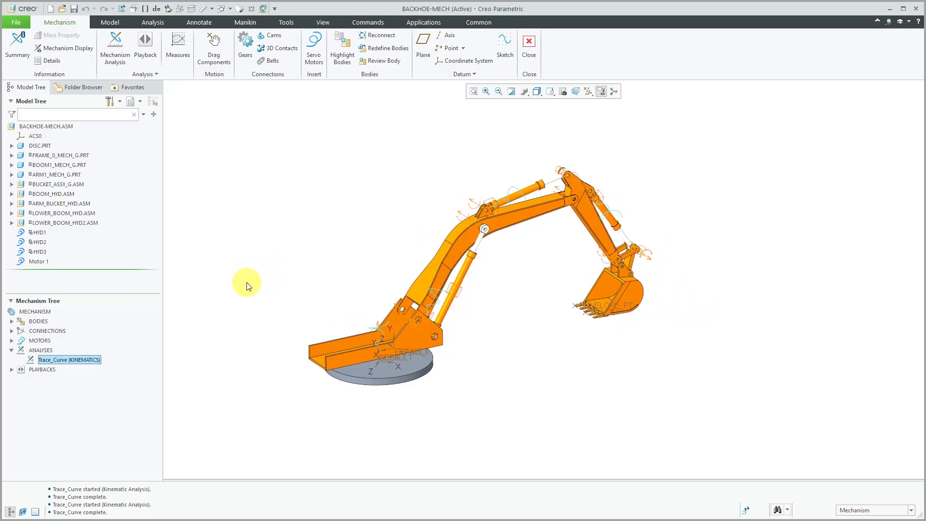
mouse_move(235, 303)
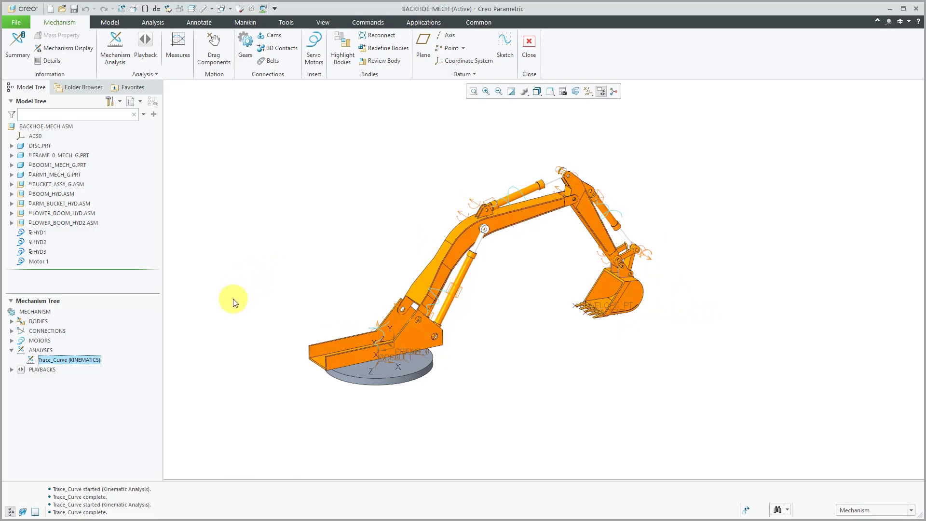
mouse_move(285, 255)
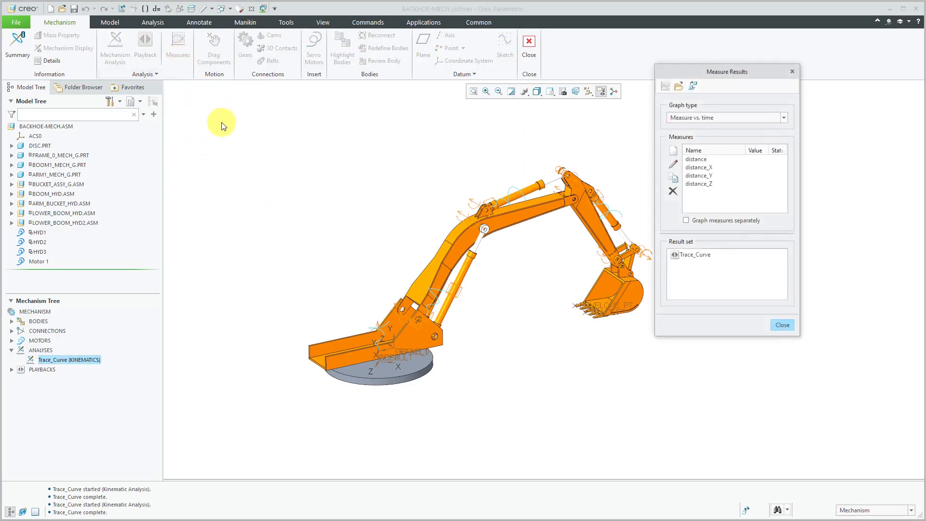
mouse_move(702, 163)
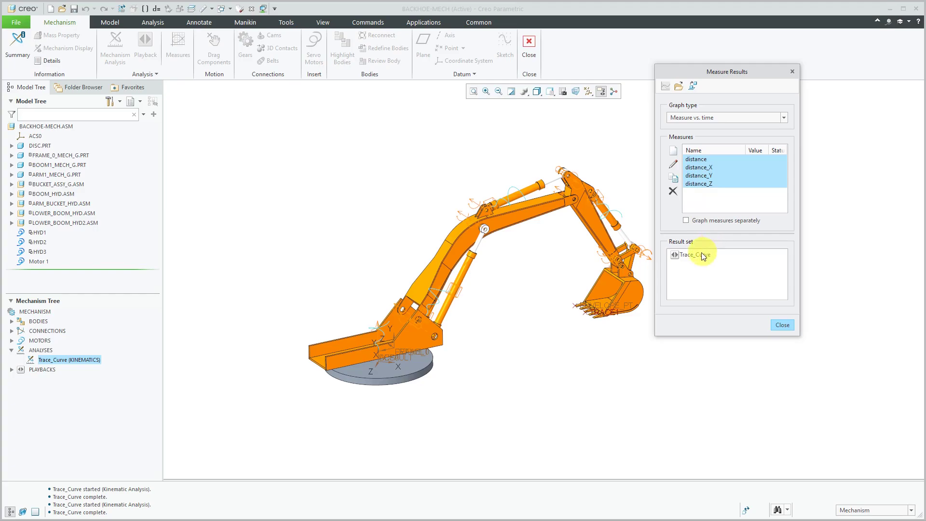
click(695, 254)
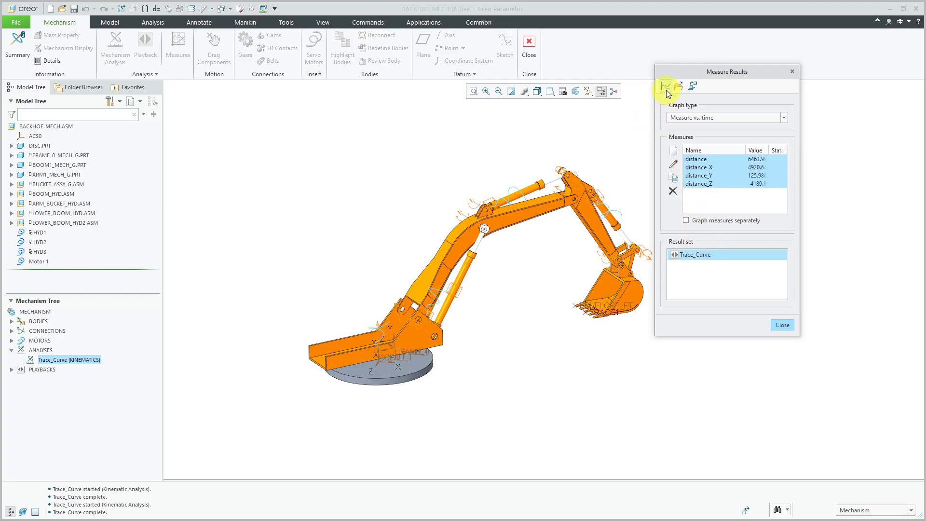
mouse_move(666, 86)
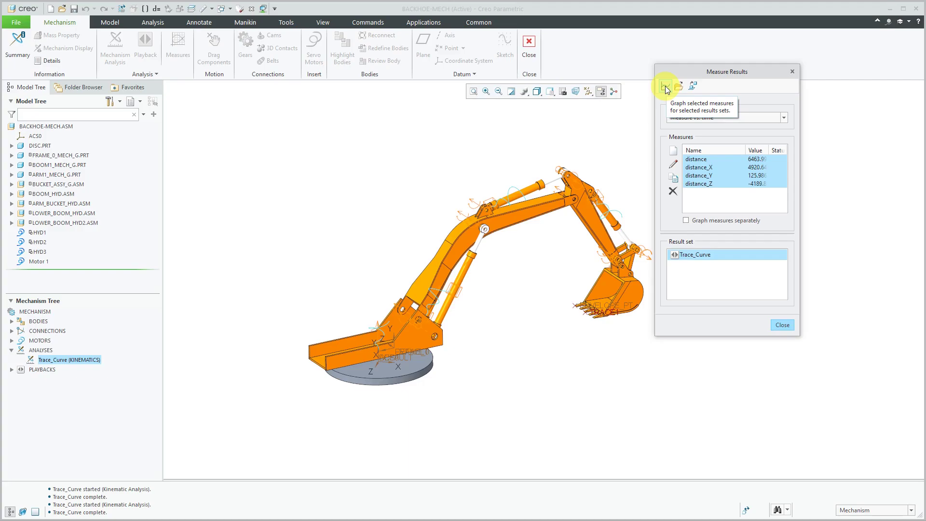
click(663, 86)
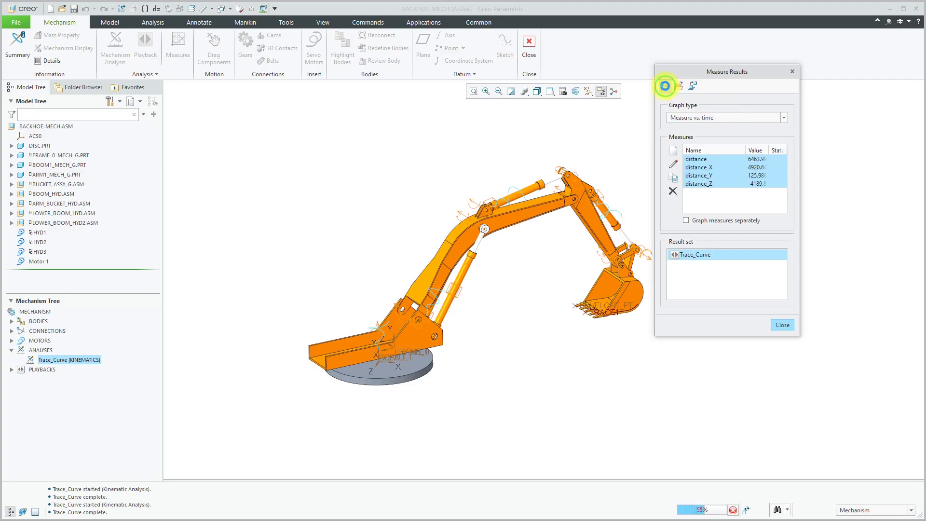
Step: Show the Chart-Tool formatting panel beside the distance-versus-time graph
click(665, 86)
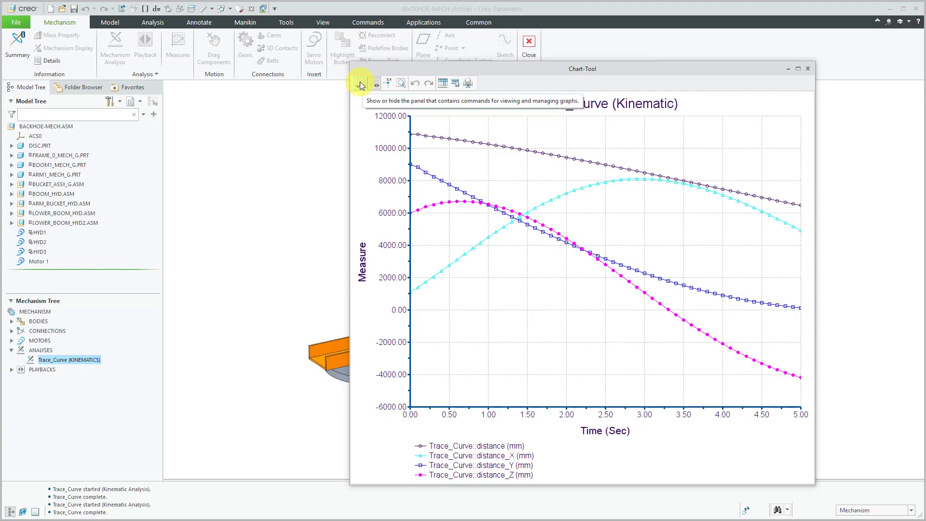
click(362, 82)
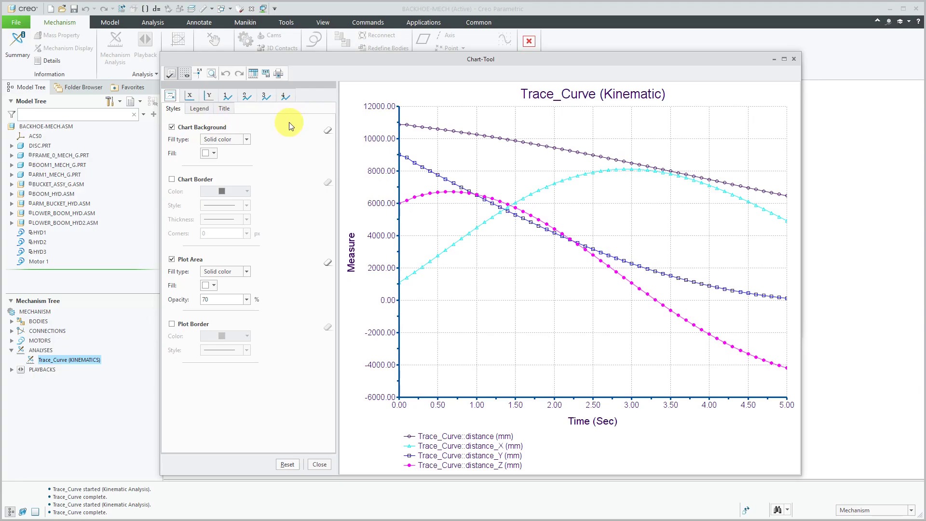
mouse_move(288, 144)
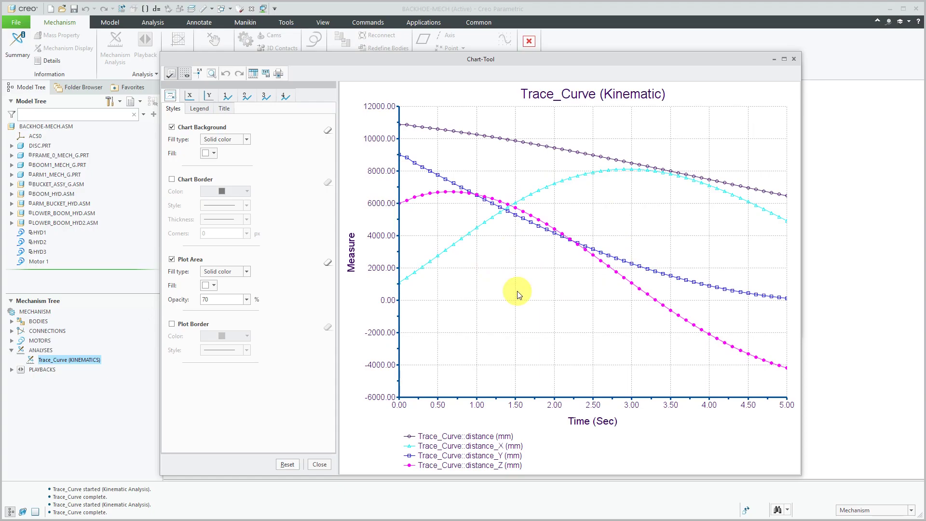
mouse_move(215, 155)
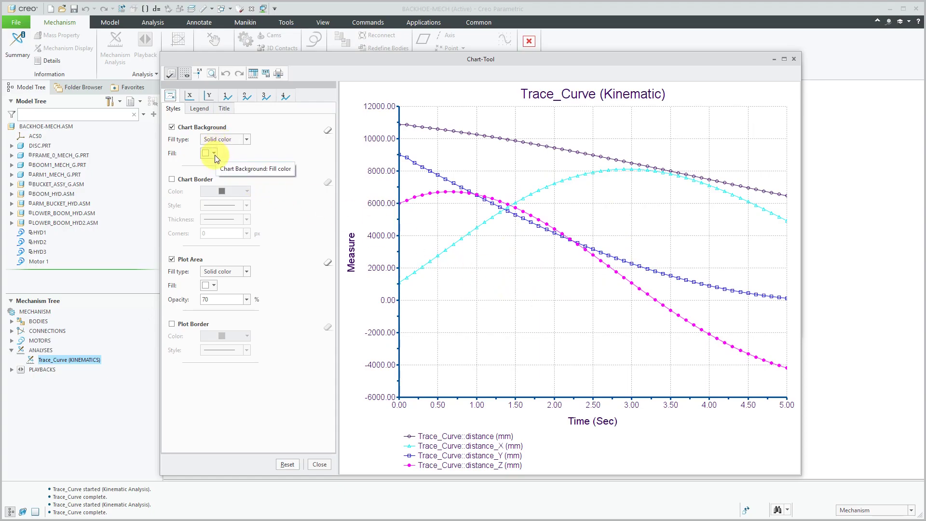
click(209, 153)
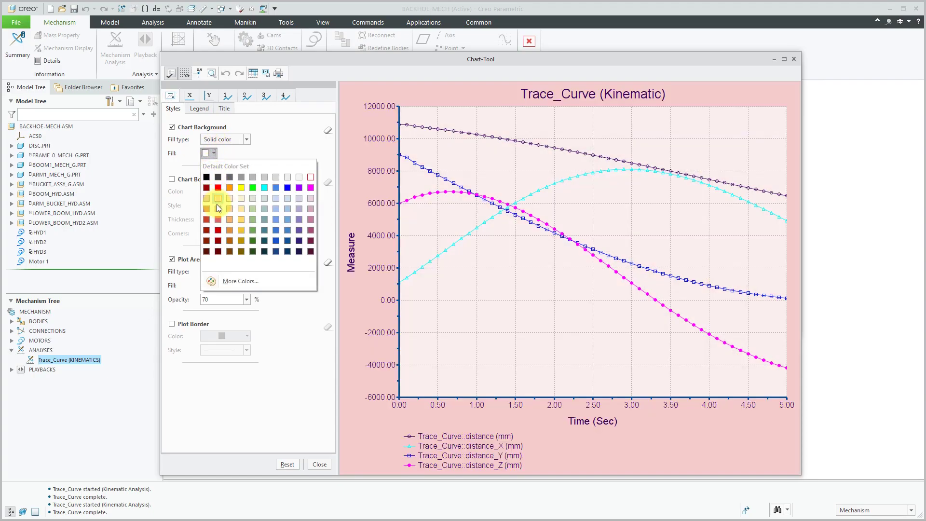
click(287, 209)
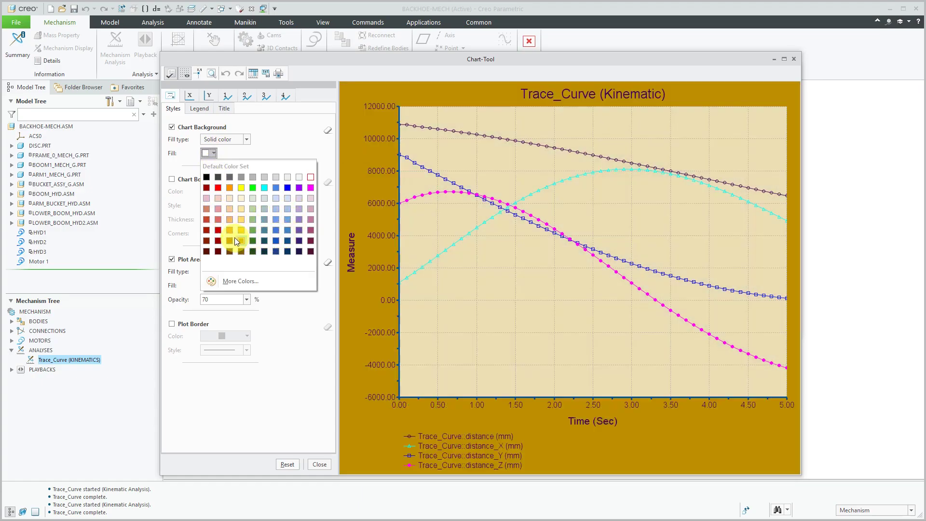
click(275, 219)
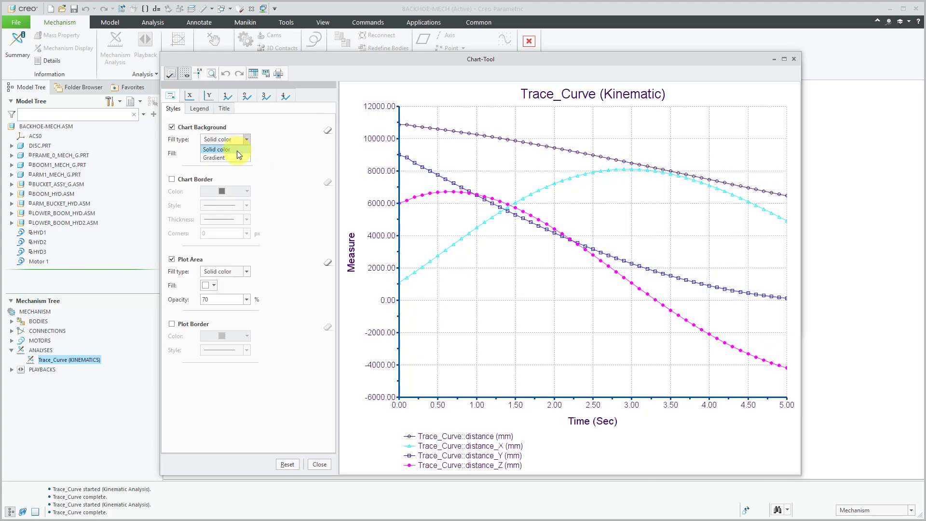
click(214, 158)
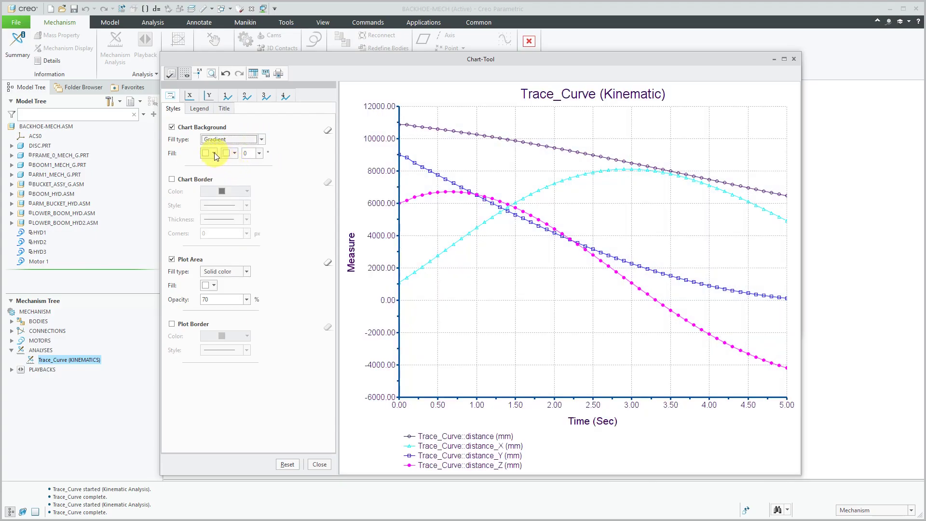
click(233, 153)
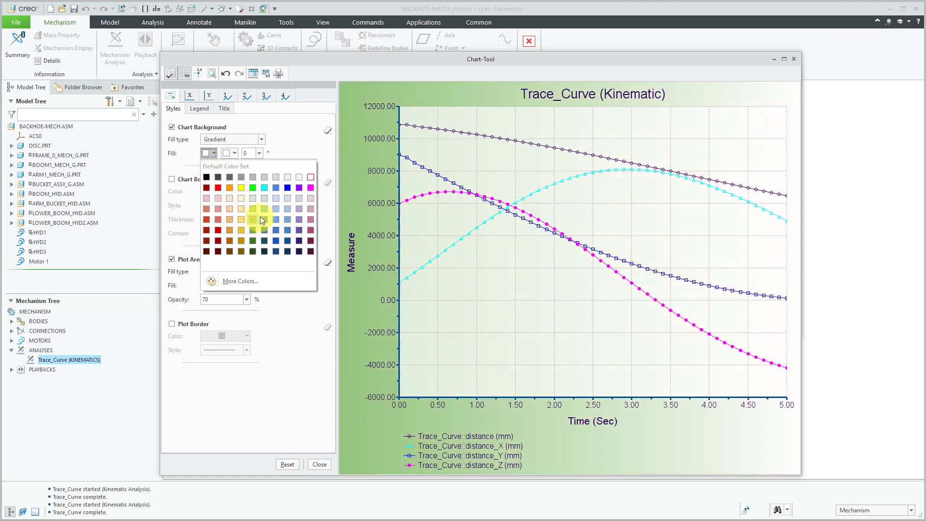
click(253, 219)
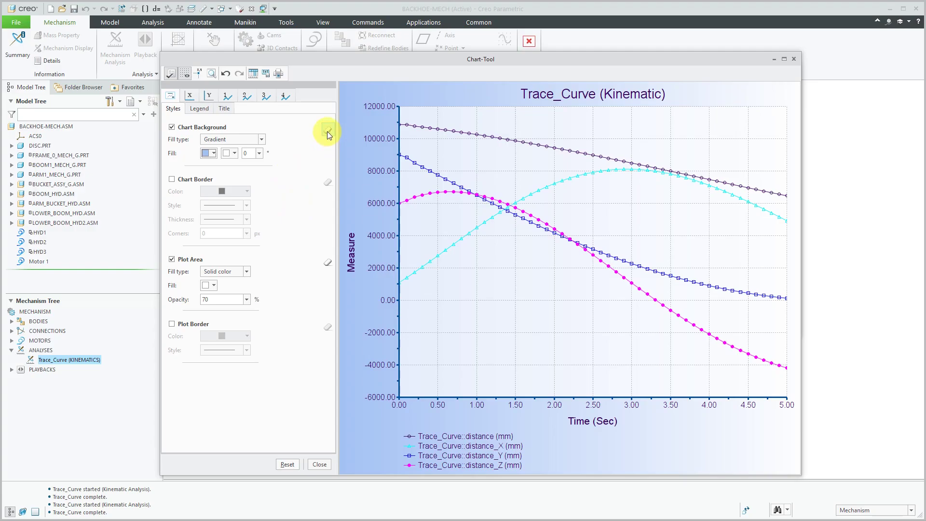
click(232, 139)
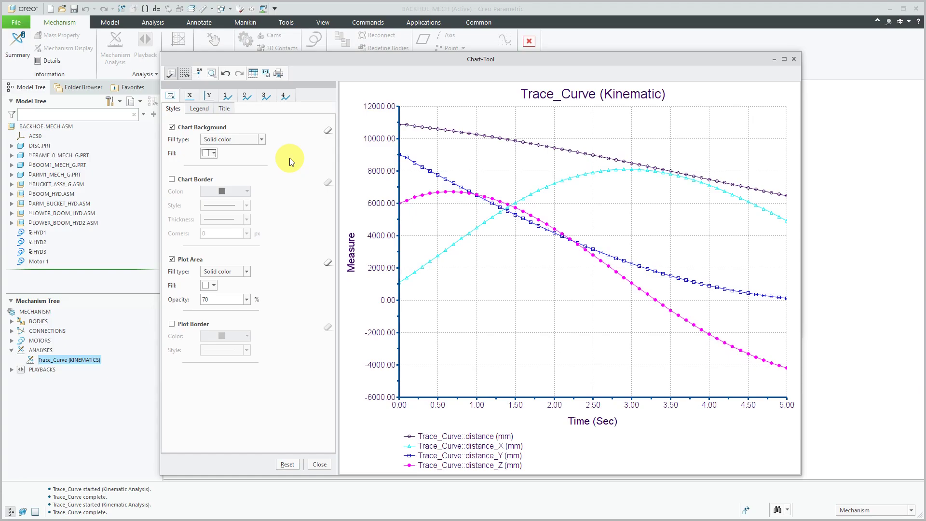
Step: Place the legend inside the plot's top corner with no border
click(200, 108)
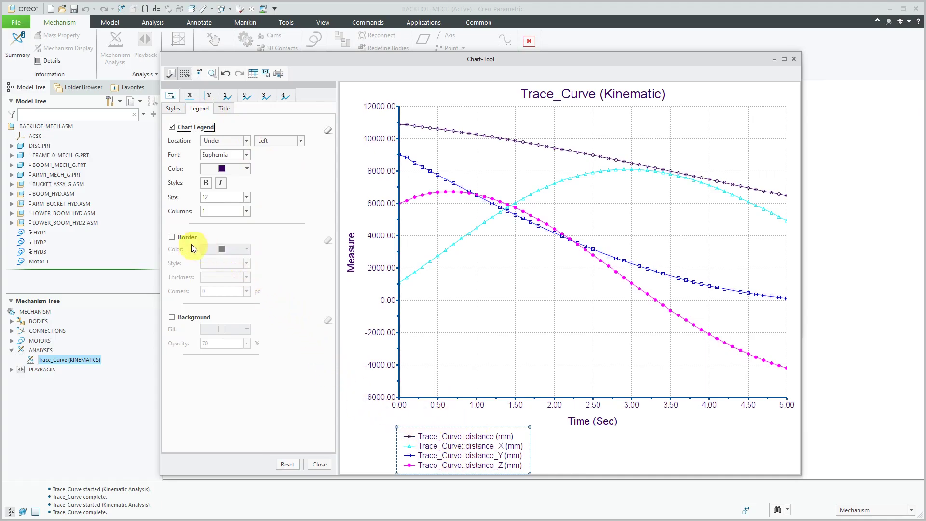
click(171, 237)
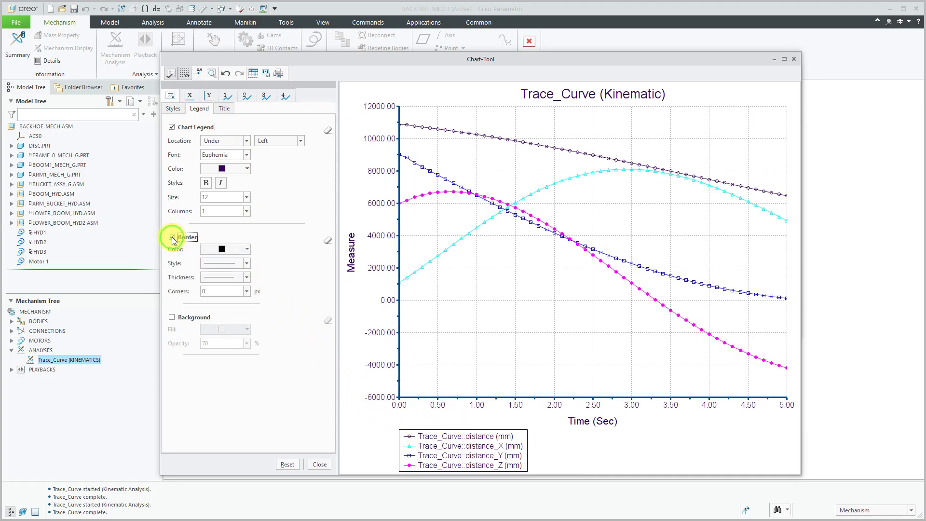
click(172, 237)
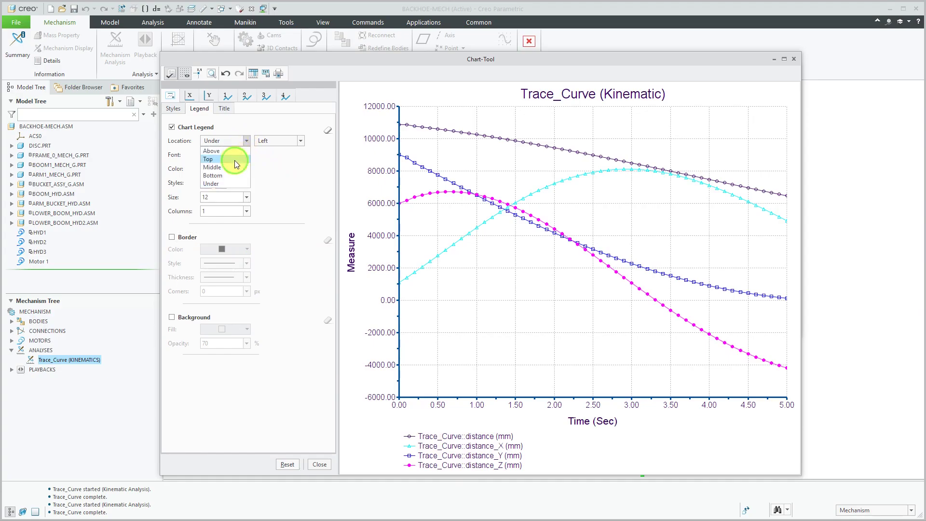
click(207, 159)
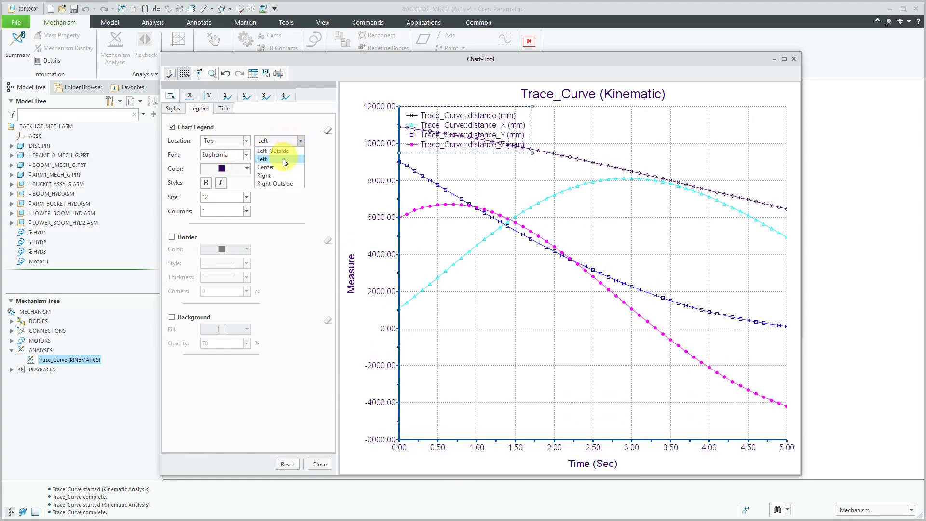
click(265, 176)
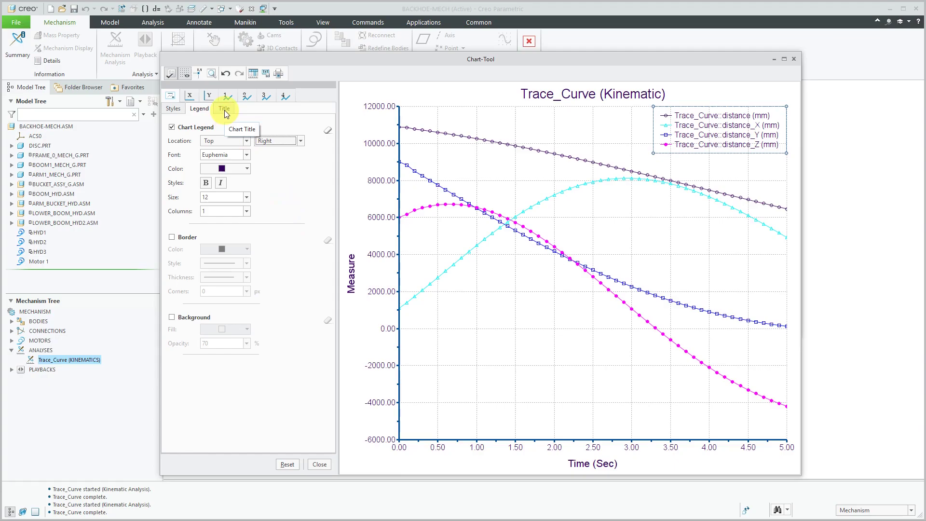
Step: Change the chart title text to 'Distances of Trace Point'
click(224, 108)
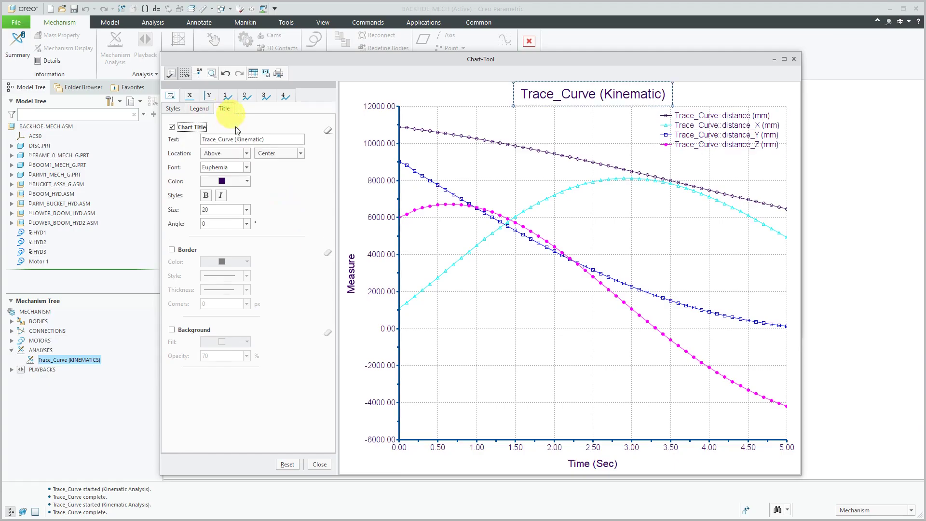
mouse_move(302, 132)
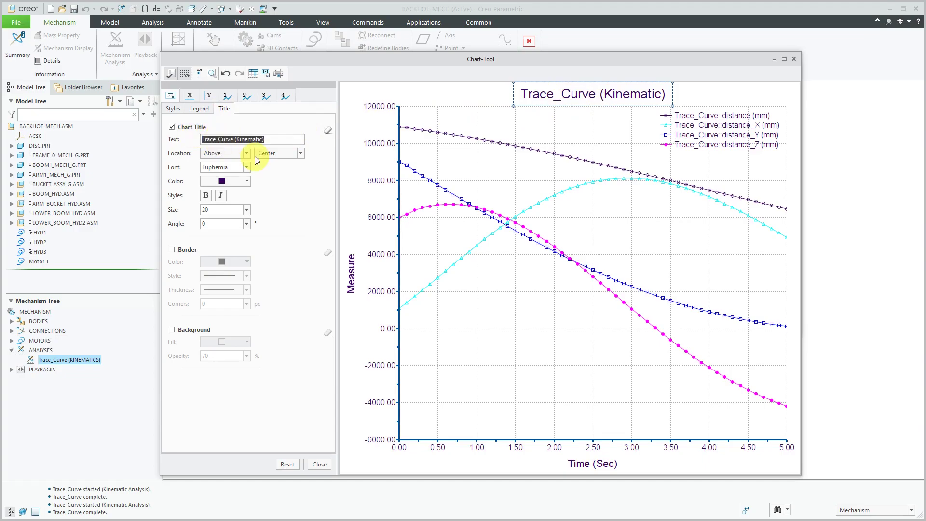
text(Distanc)
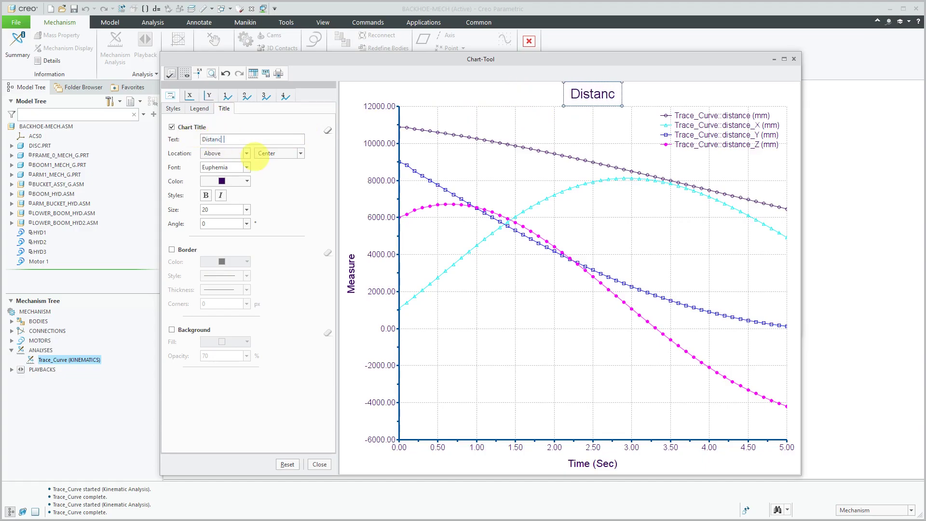
text(es of Trace)
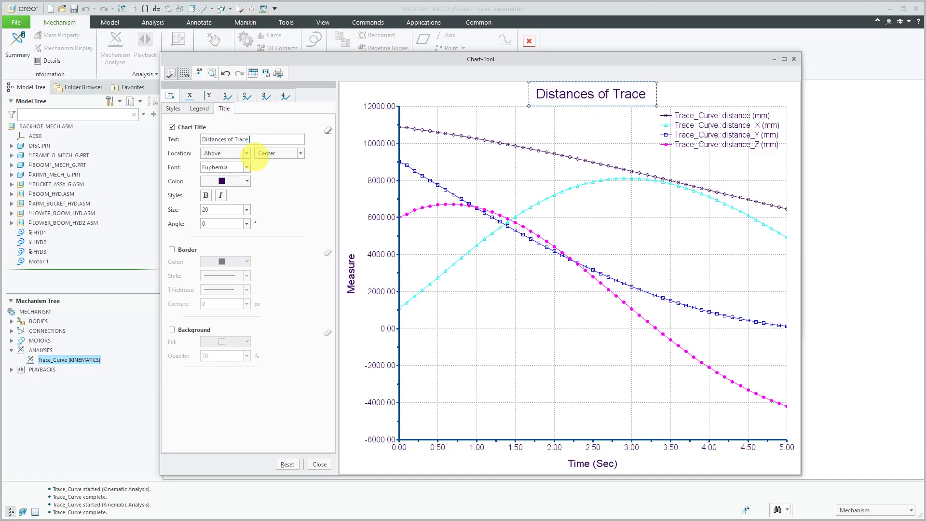
text(Point)
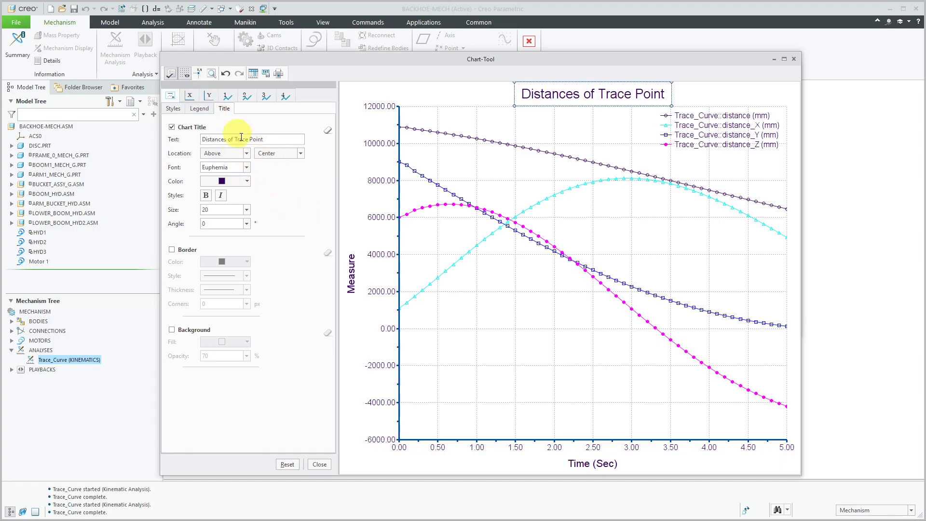
Step: Locate the title top-left with a border and a cyan background fill
click(244, 152)
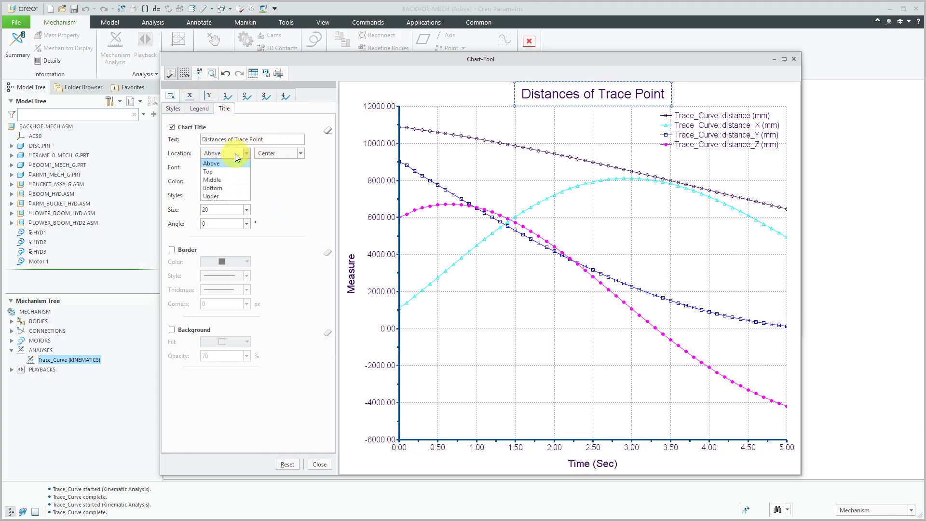
click(212, 187)
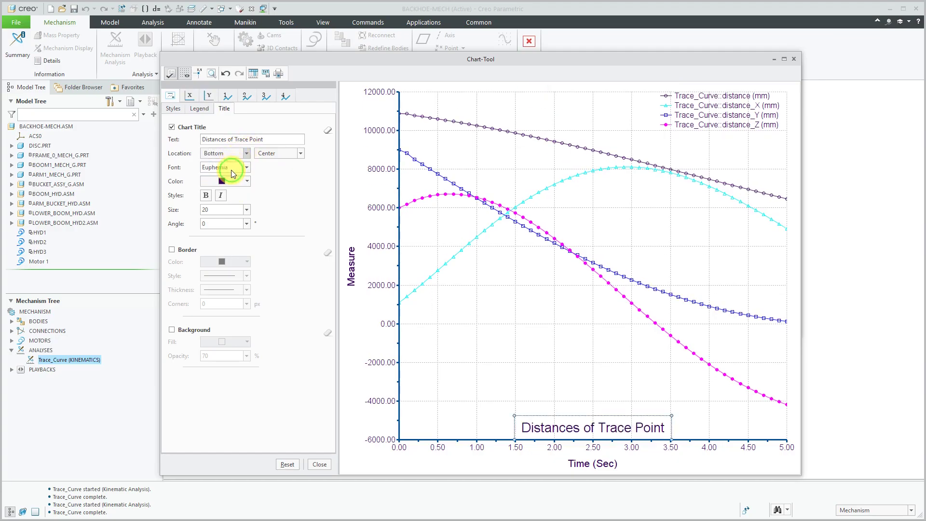
click(223, 152)
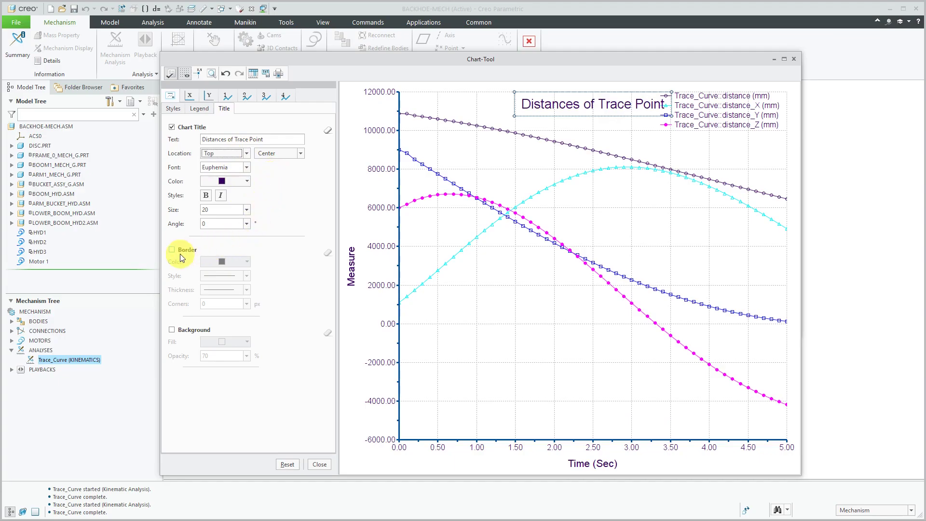
click(171, 249)
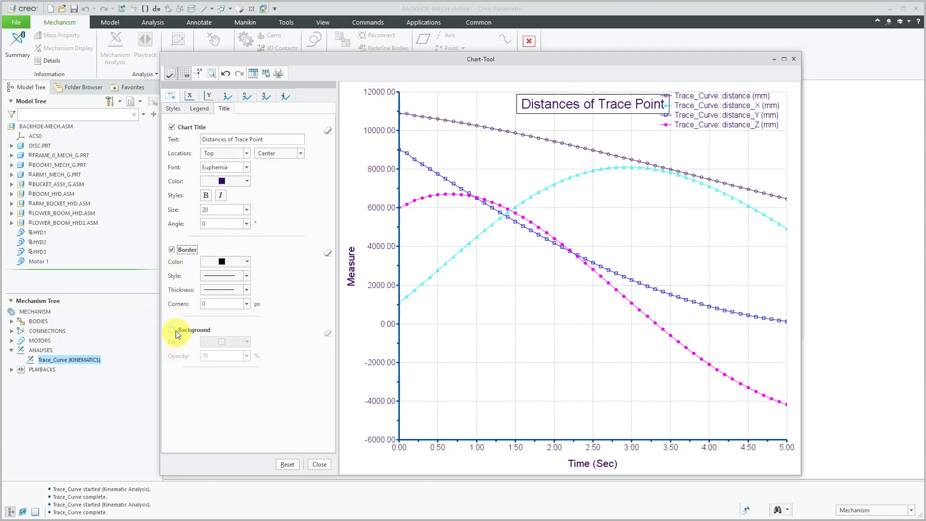
click(171, 329)
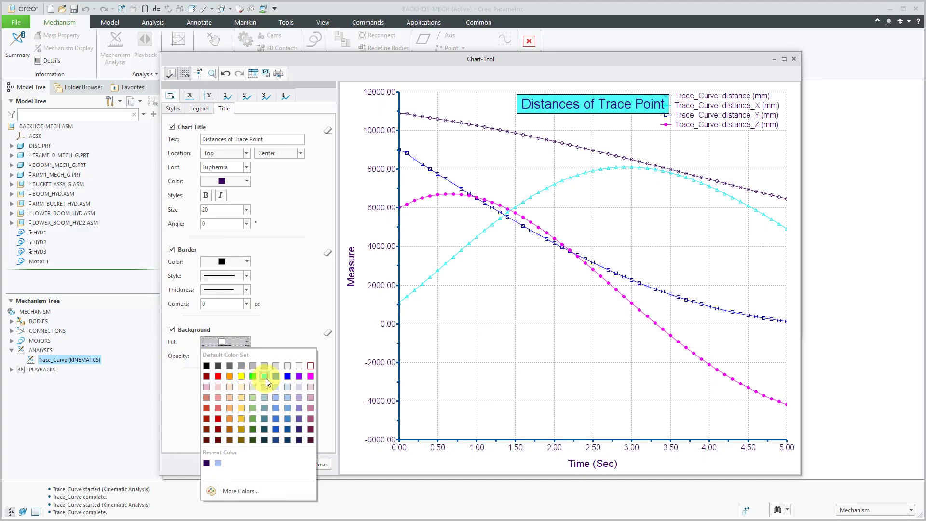
click(265, 375)
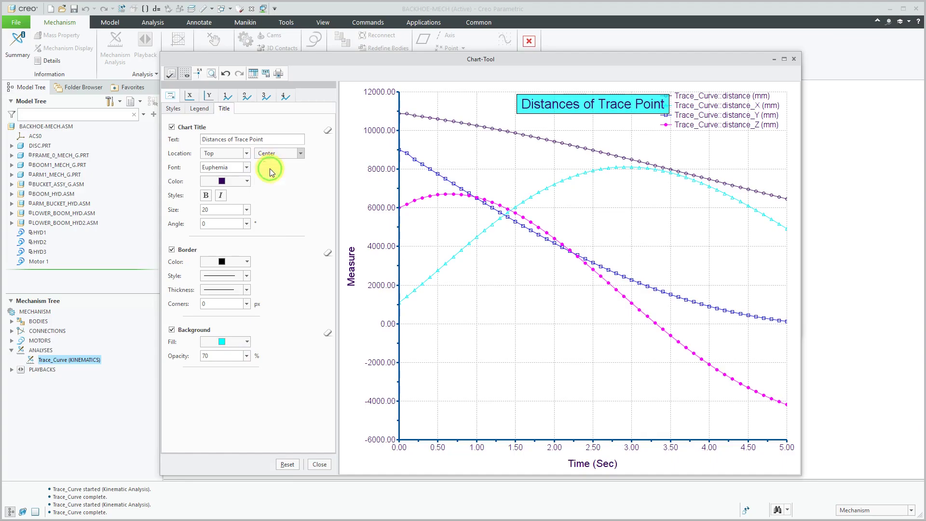
click(278, 153)
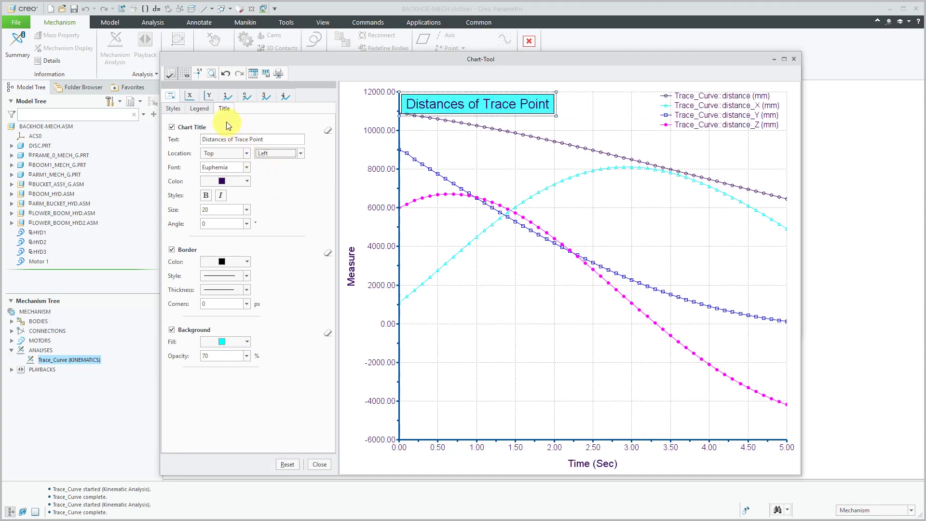
Step: Review X-axis tick mark and gridline settings, leaving them as they were
click(189, 95)
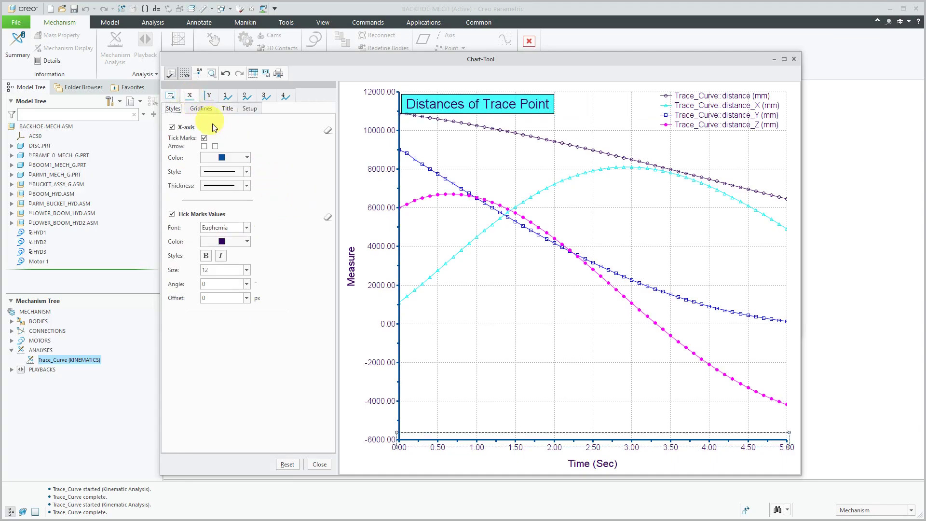
click(203, 138)
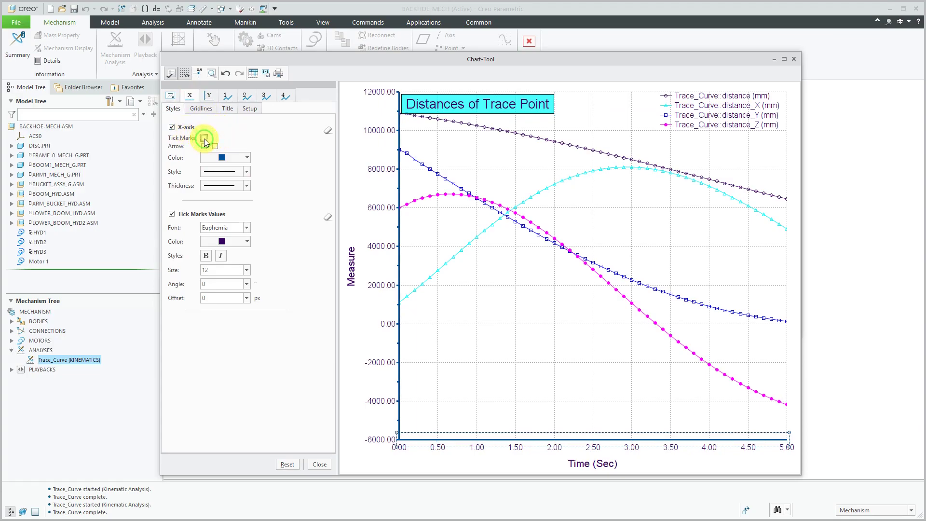
click(206, 138)
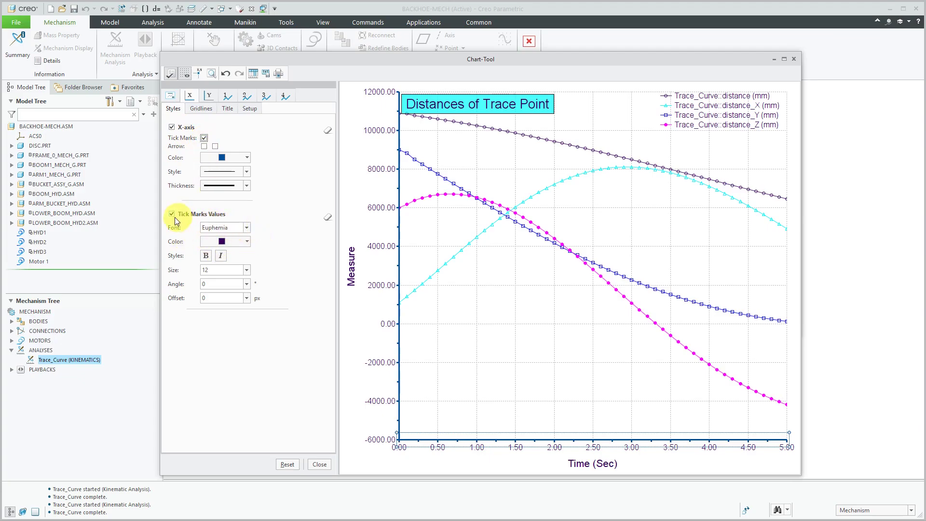
click(171, 214)
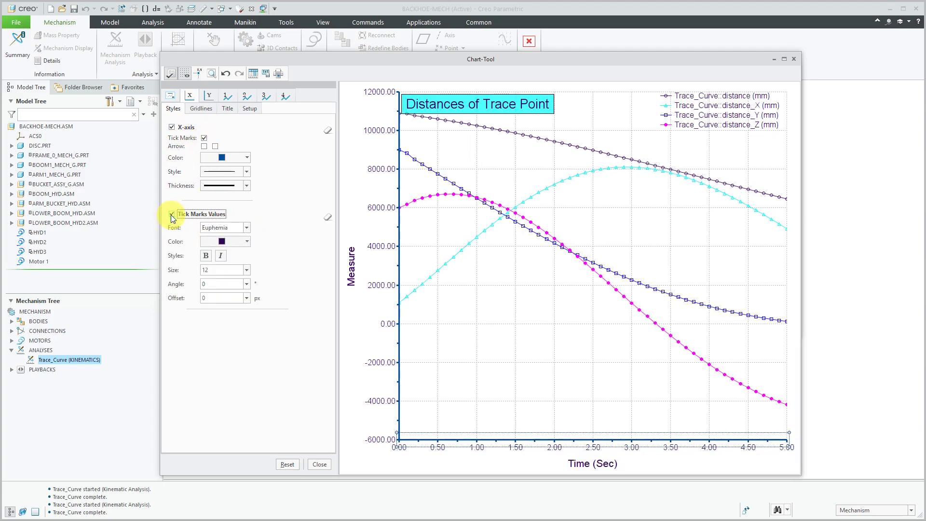
click(201, 108)
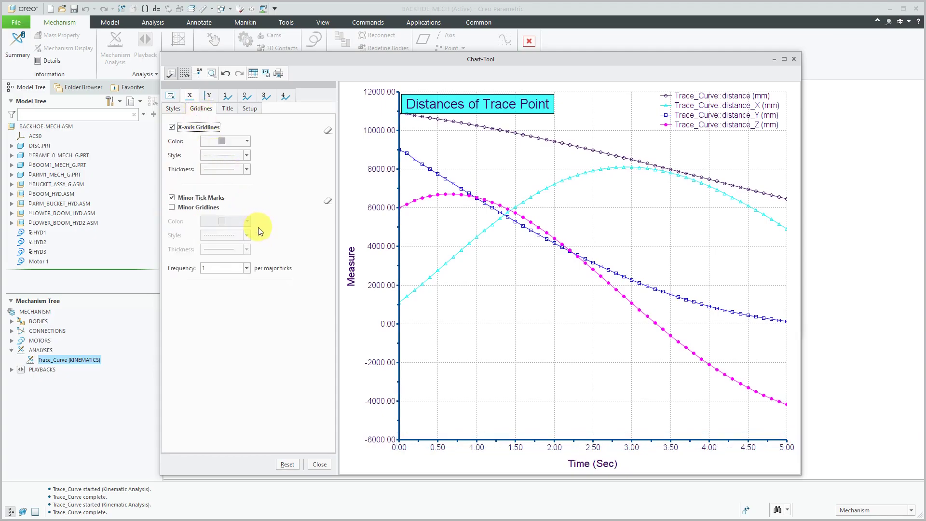
click(172, 127)
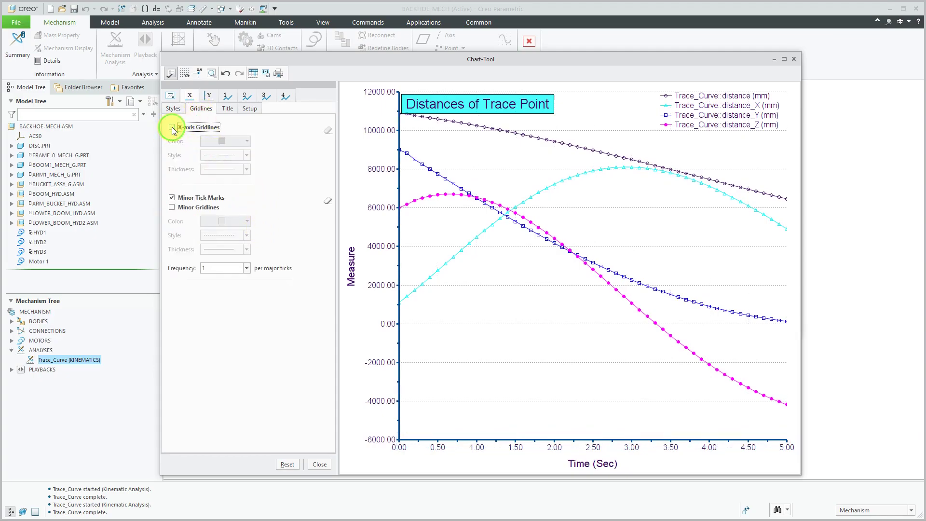
click(171, 127)
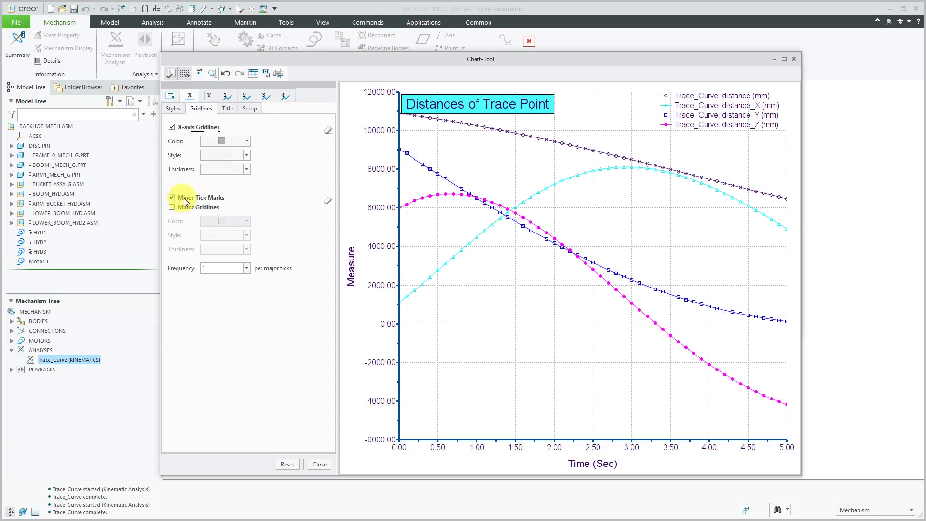
click(227, 108)
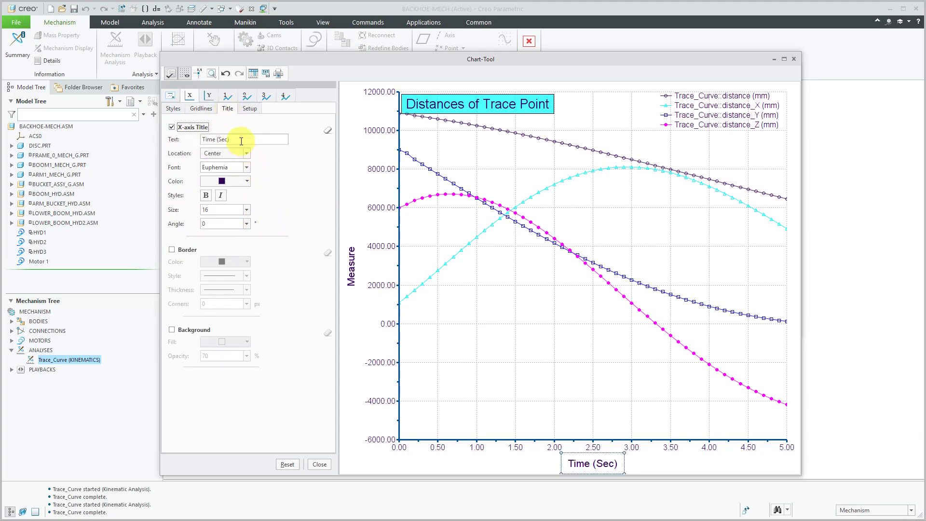
Step: Shorten the X-axis title to 'Time' and set its numbers to Decimal with 2 places
key(BackSpace)
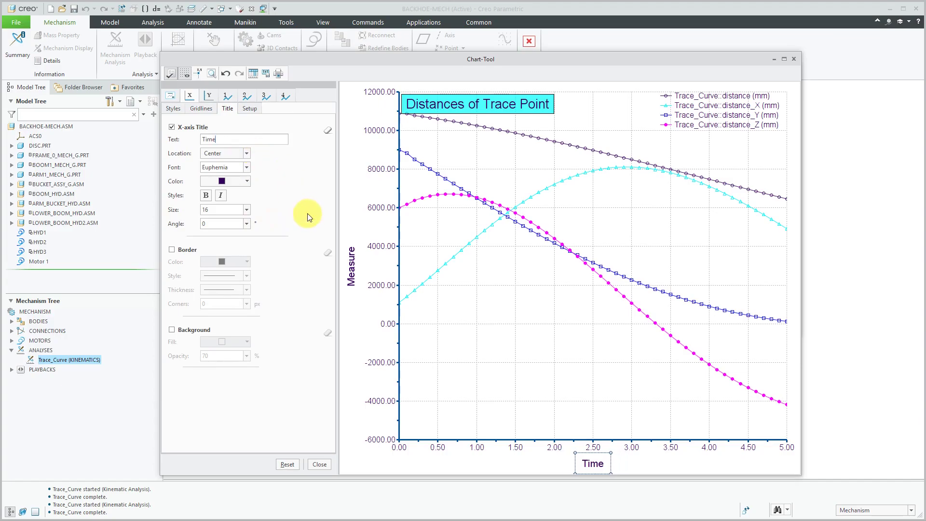
click(249, 108)
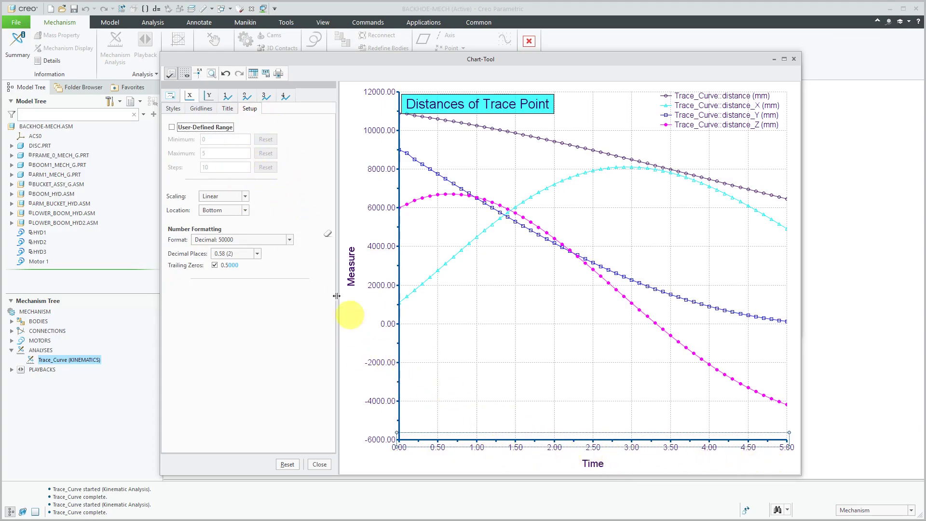
mouse_move(281, 221)
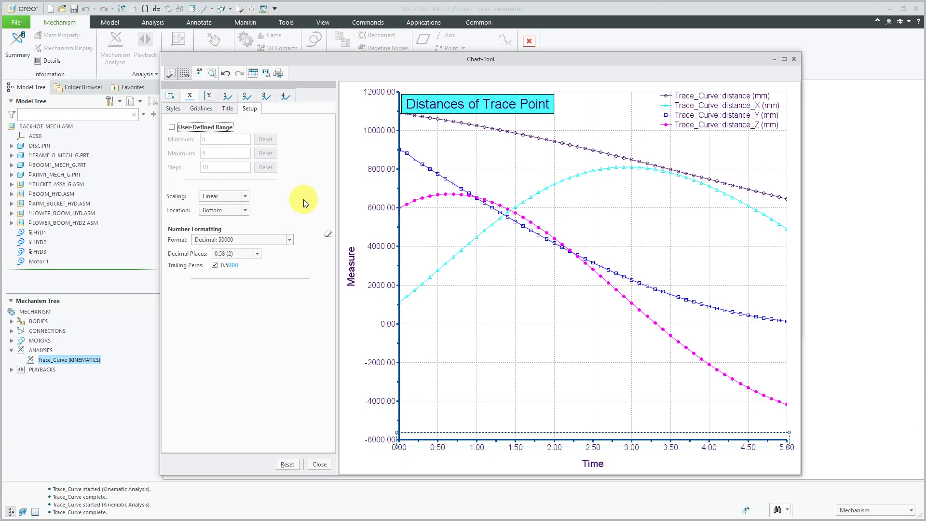
click(211, 95)
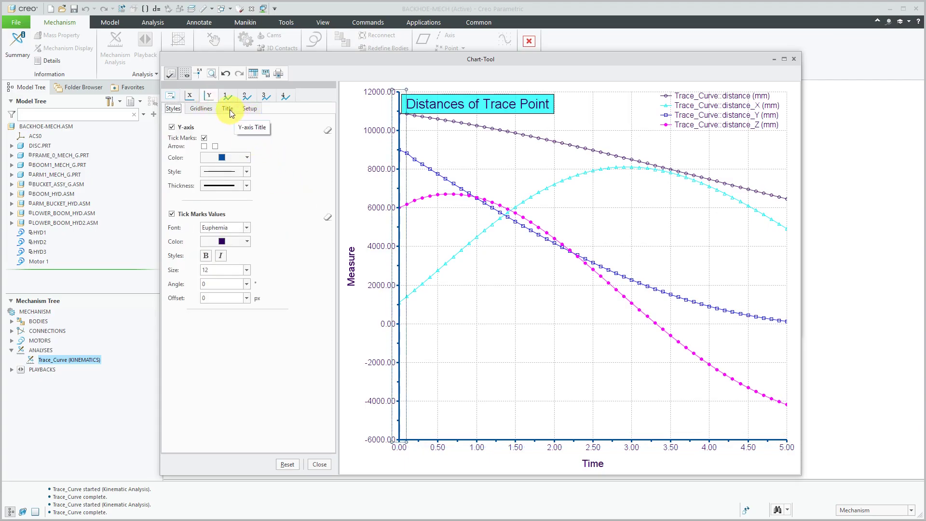
Step: Rename the Y-axis title from Measure to Distance
click(227, 108)
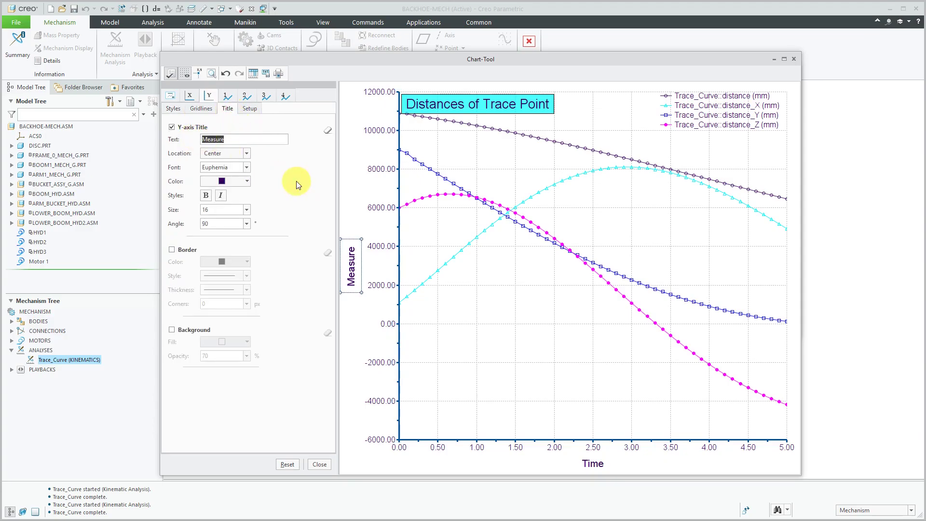
text(Distance)
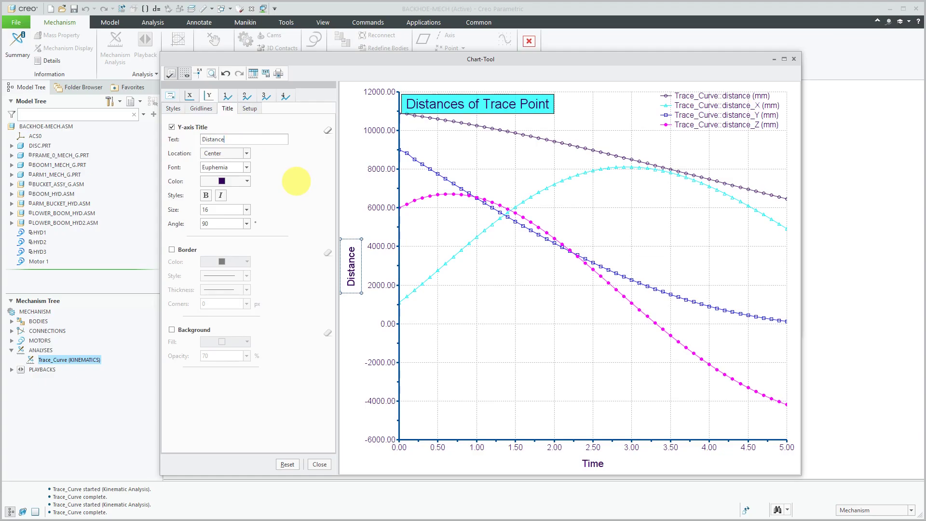
mouse_move(306, 243)
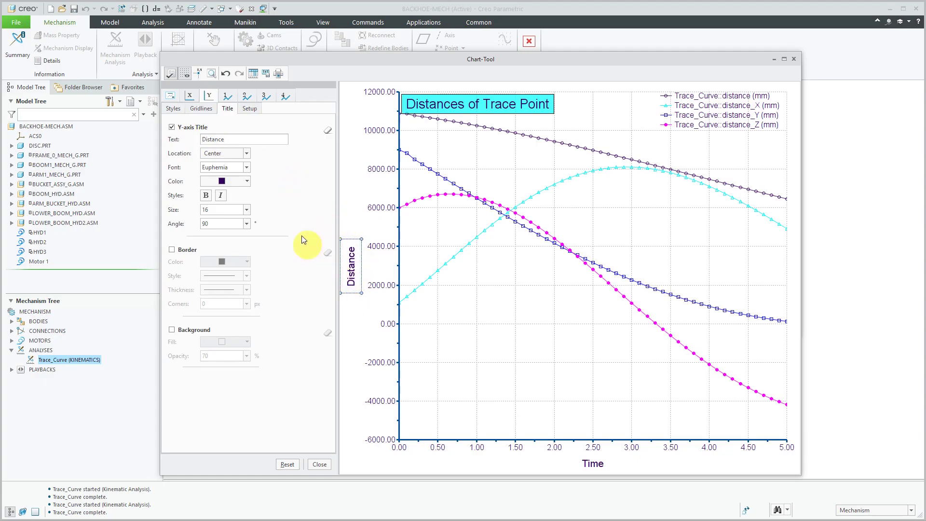
click(226, 95)
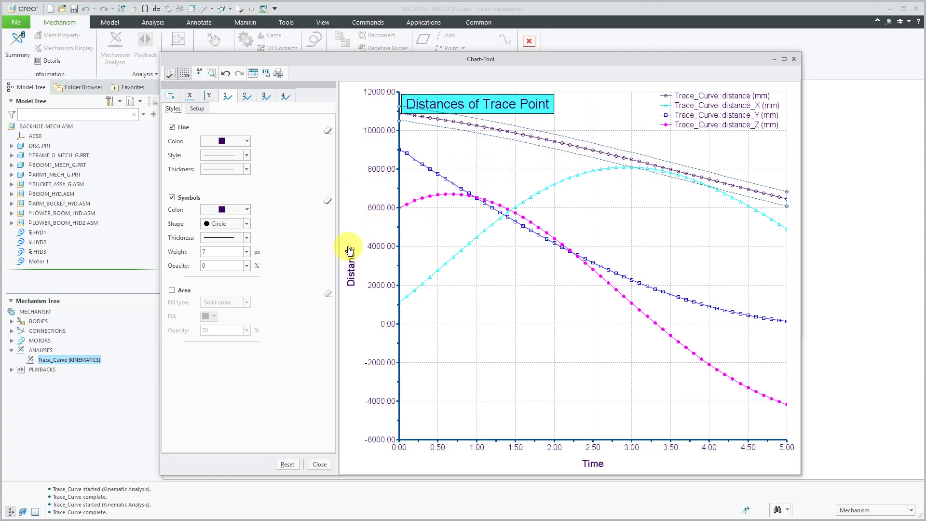
mouse_move(247, 224)
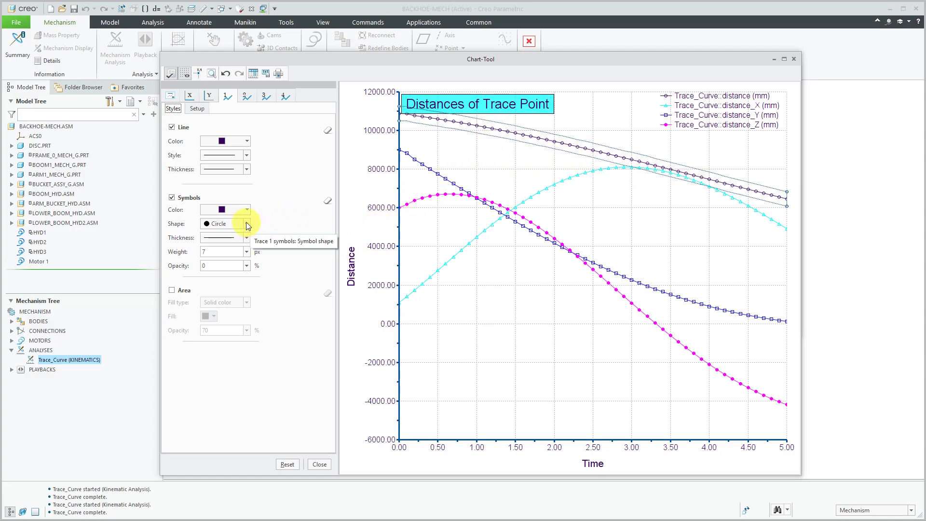
Step: Style the first (distance) trace with cross symbols, red symbol color and red line color
click(245, 223)
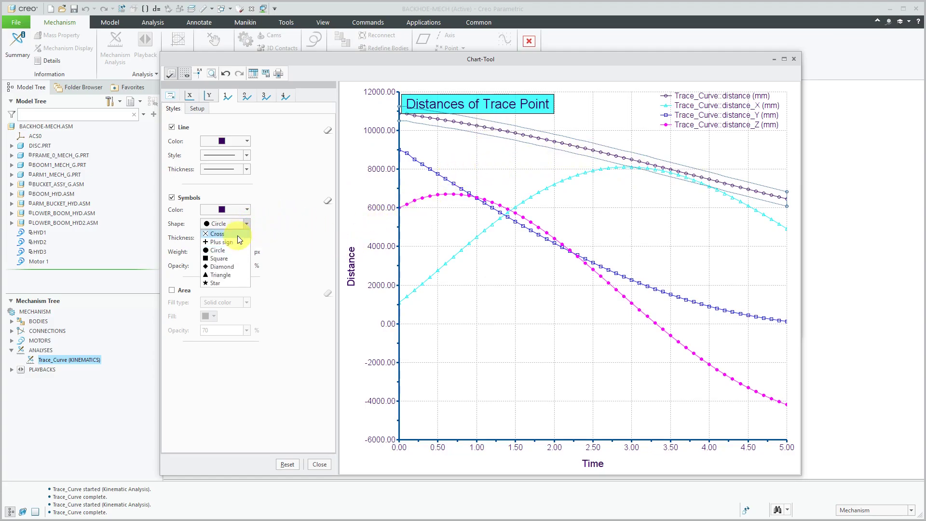
click(216, 233)
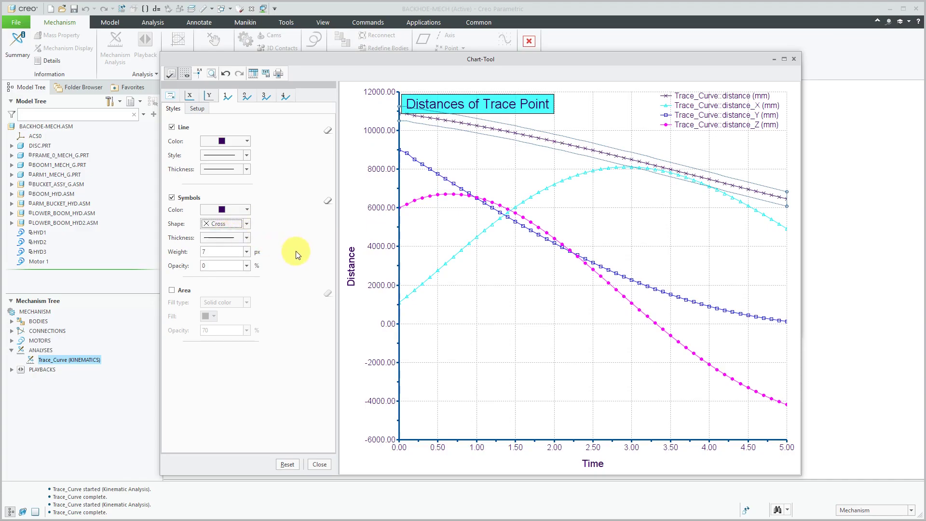
click(245, 208)
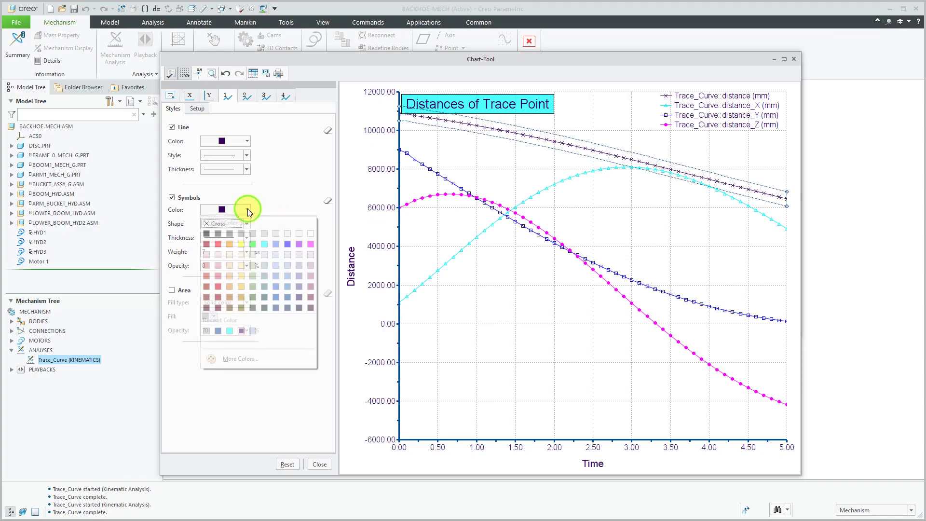
click(253, 244)
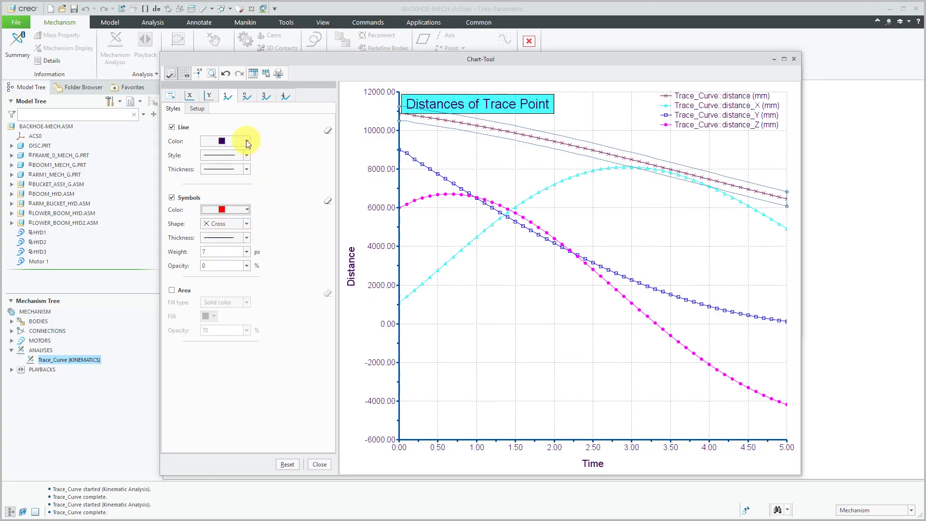
click(245, 142)
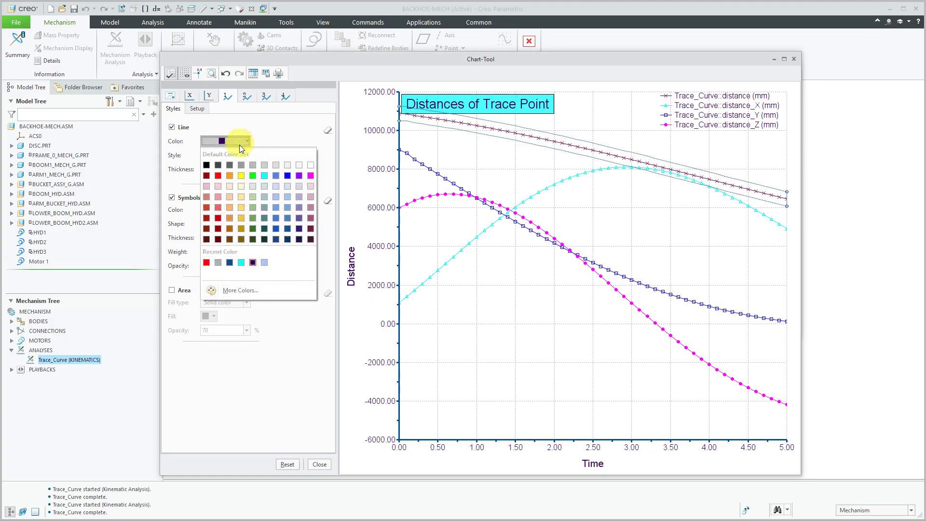
click(218, 175)
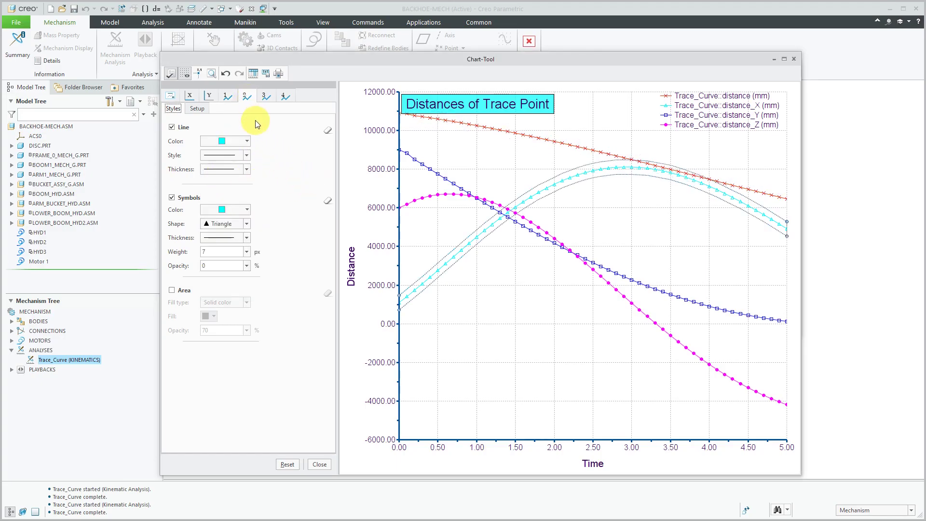
Step: Set the distance_X trace line color to a lighter blue
click(245, 141)
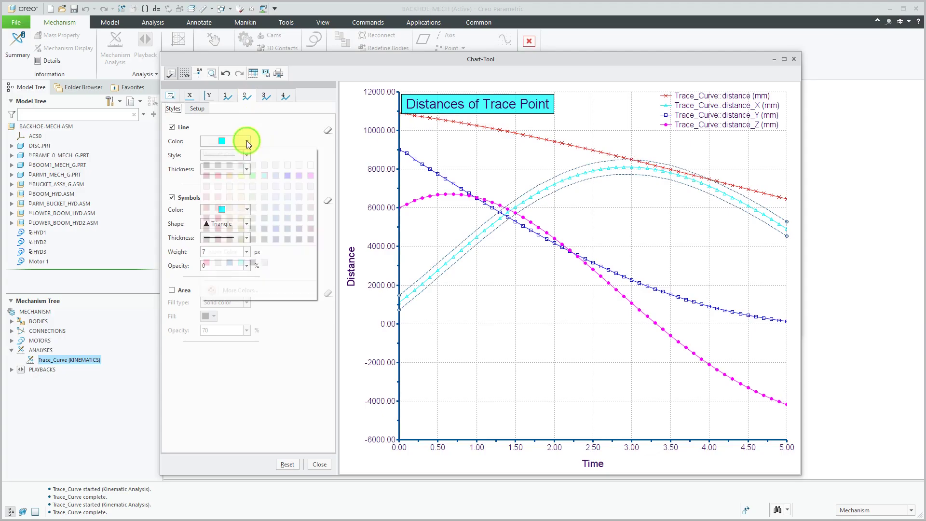
click(286, 176)
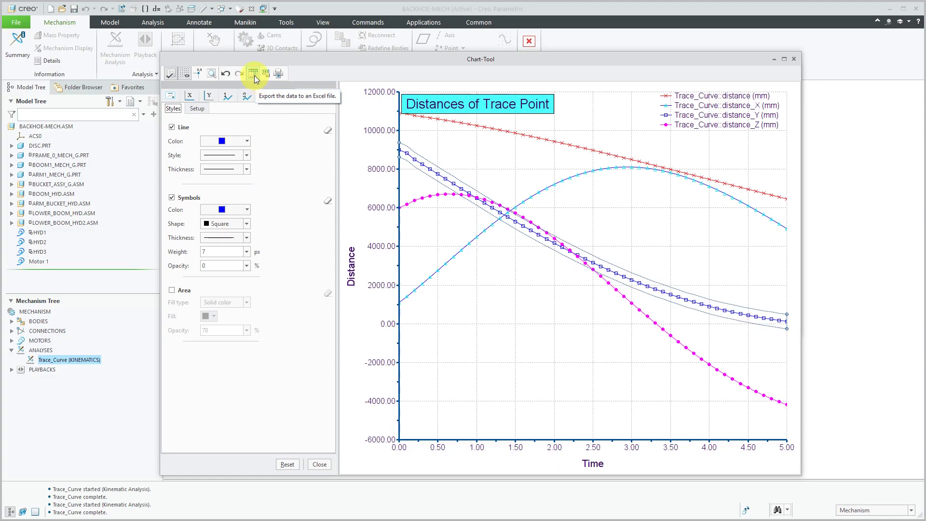
mouse_move(266, 74)
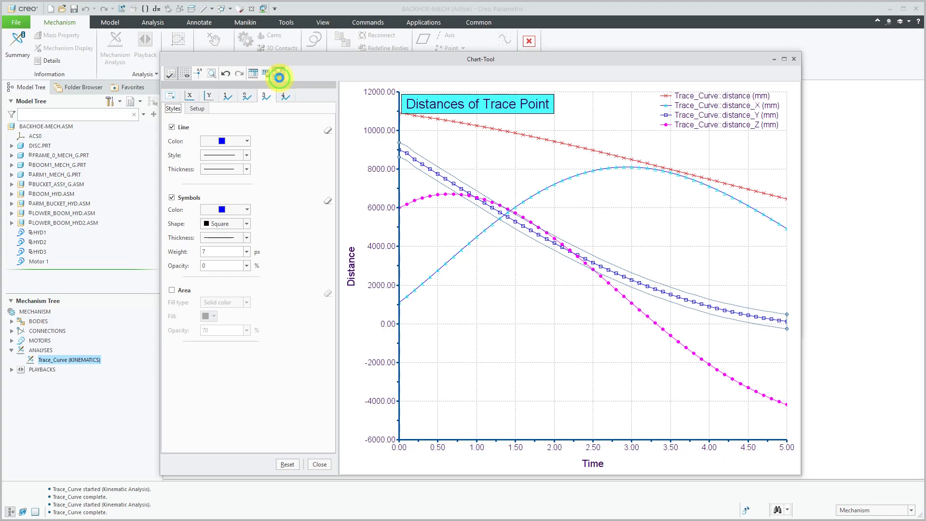
Step: Print the distance chart with Output Format set to JPEG
click(278, 77)
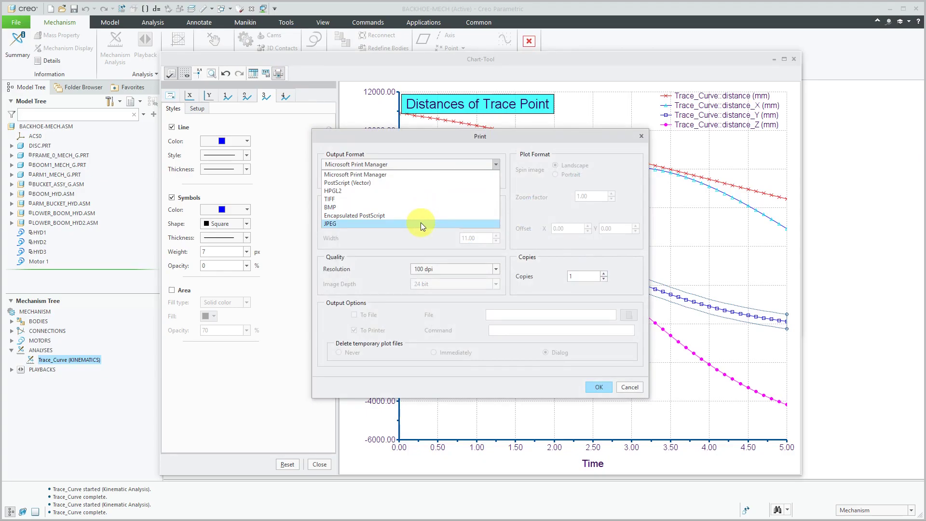
click(330, 223)
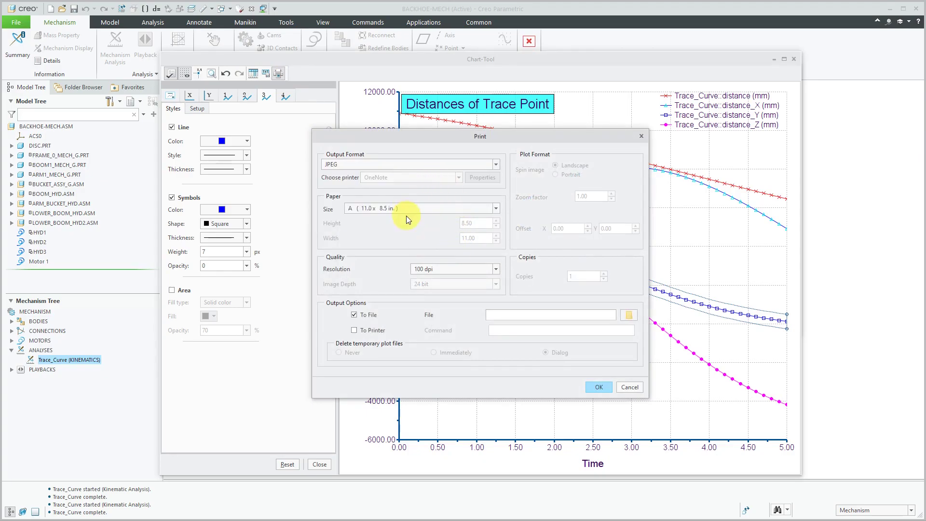
mouse_move(487, 347)
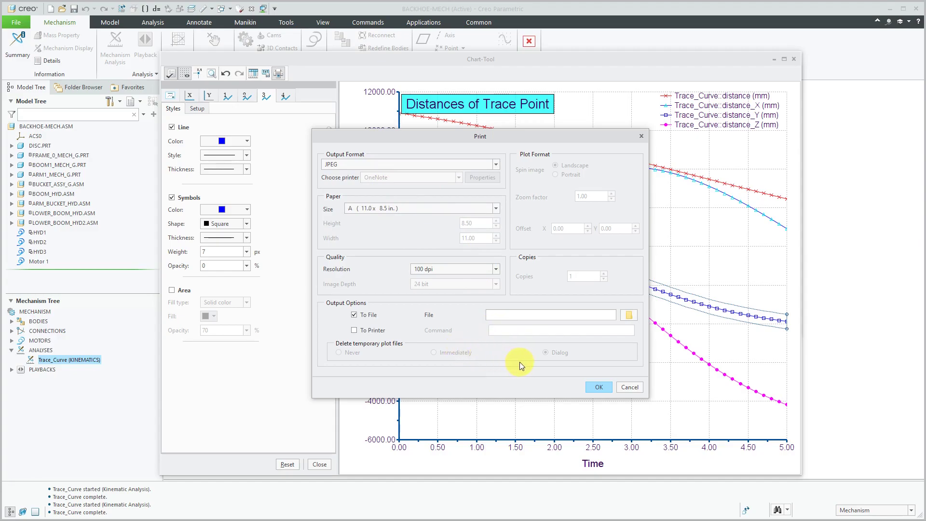
click(628, 387)
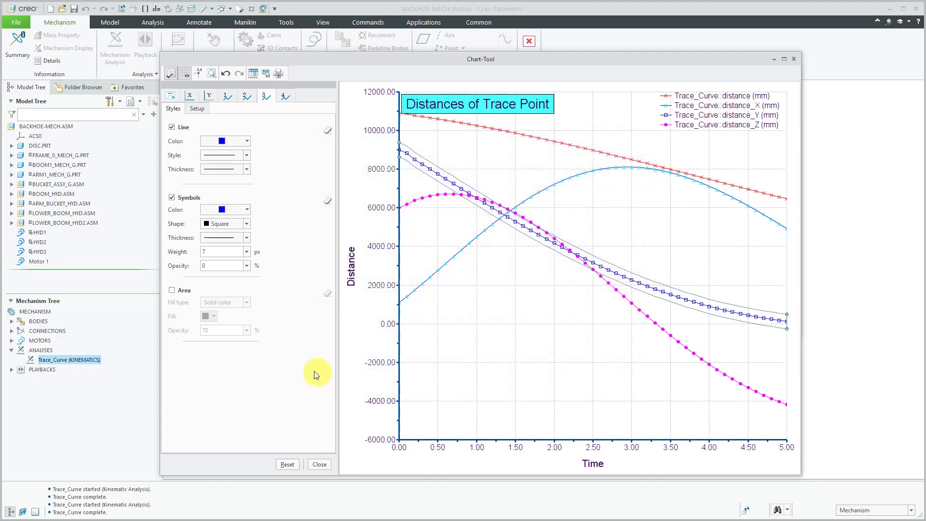
mouse_move(313, 413)
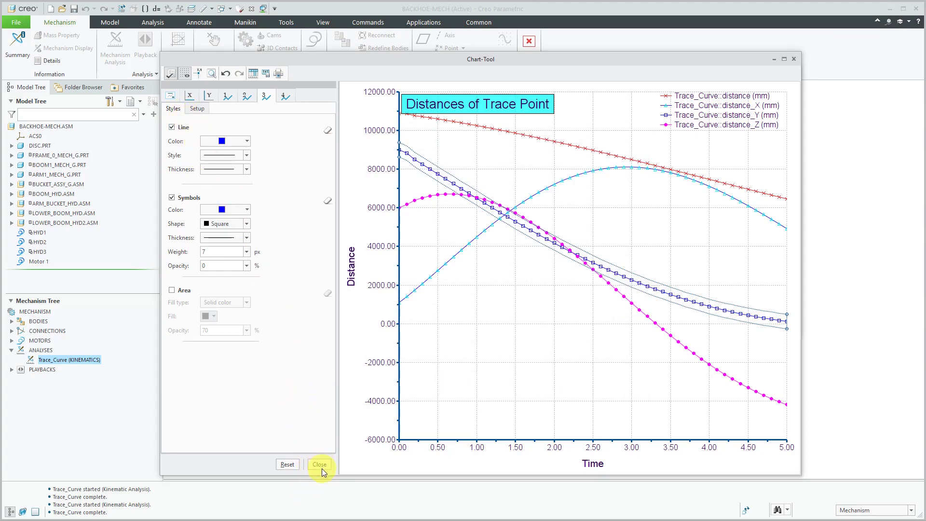
mouse_move(319, 464)
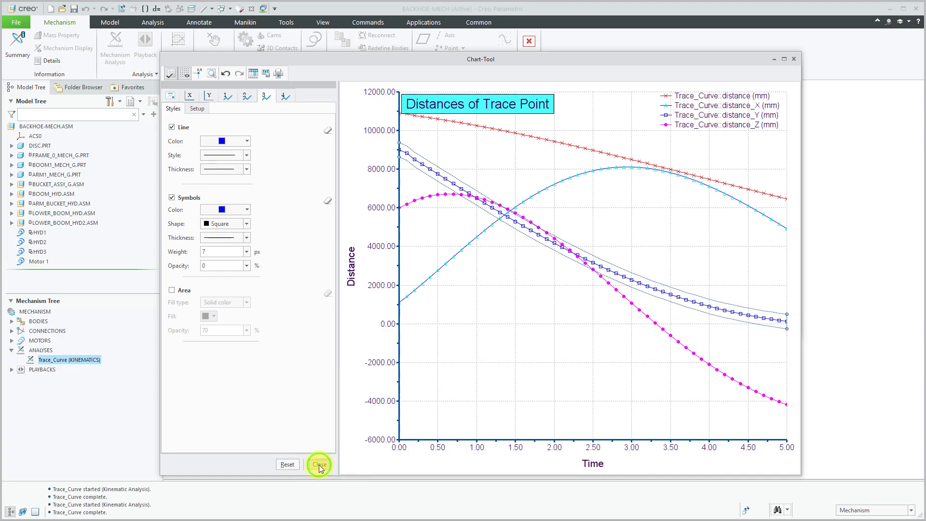
Step: Close the Chart-Tool dialog, leaving the styled trace-point graph displayed
click(319, 464)
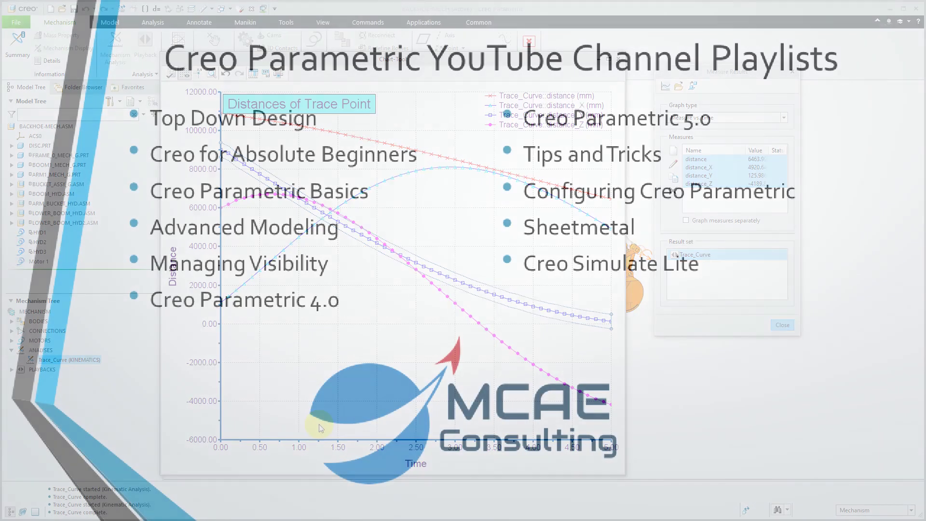